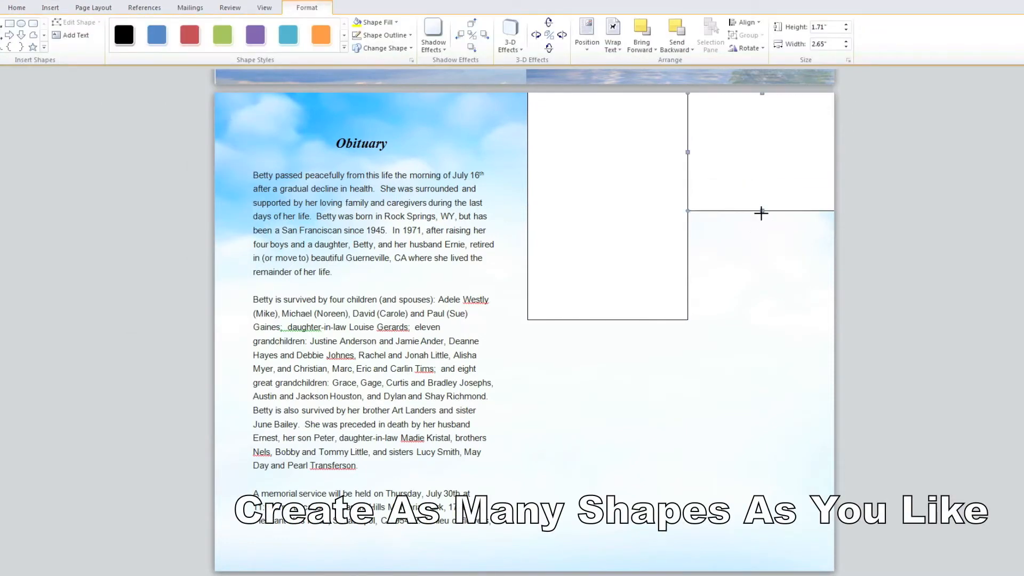
Draw more rectangles on the right half of the page to extend the photo grid.
click(50, 8)
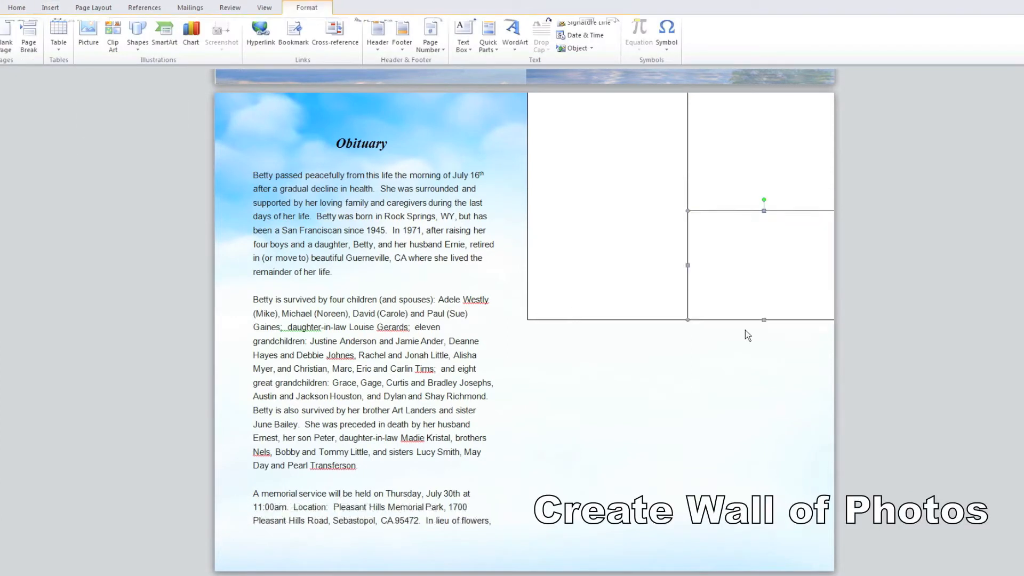
click(137, 31)
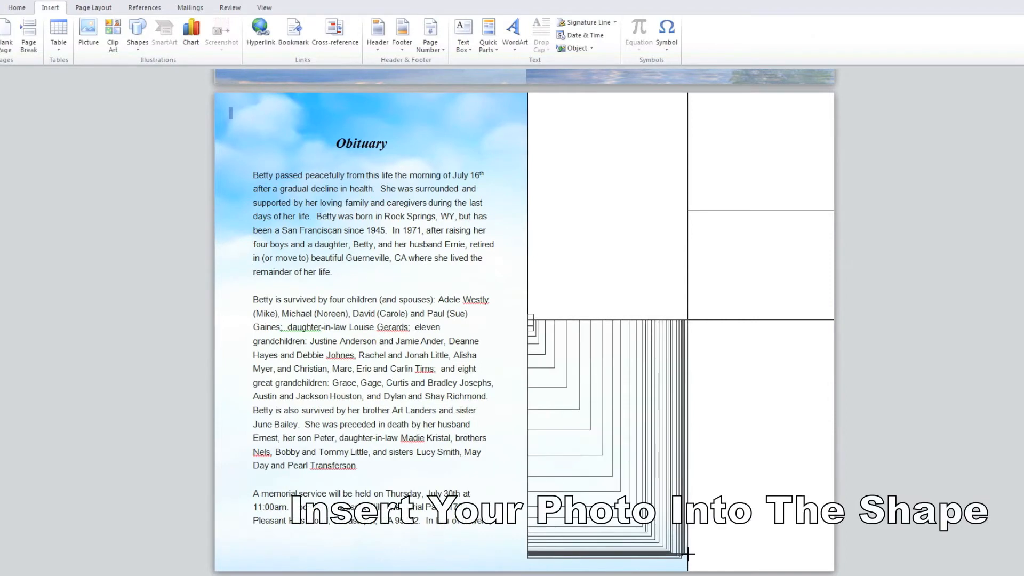
Finish the lower-left box, select the top-left box and reach its Shape Fill options.
click(16, 8)
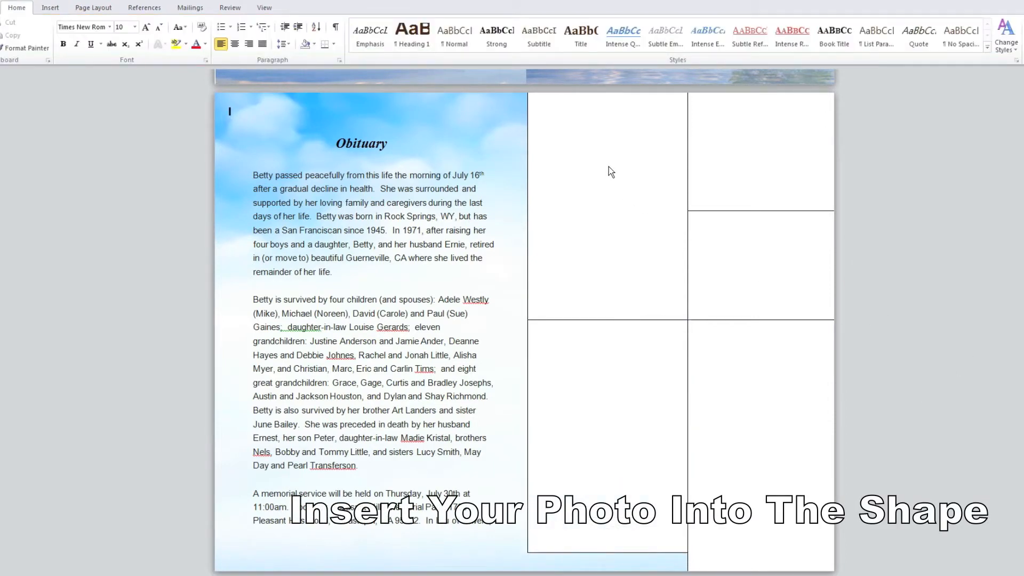
click(606, 206)
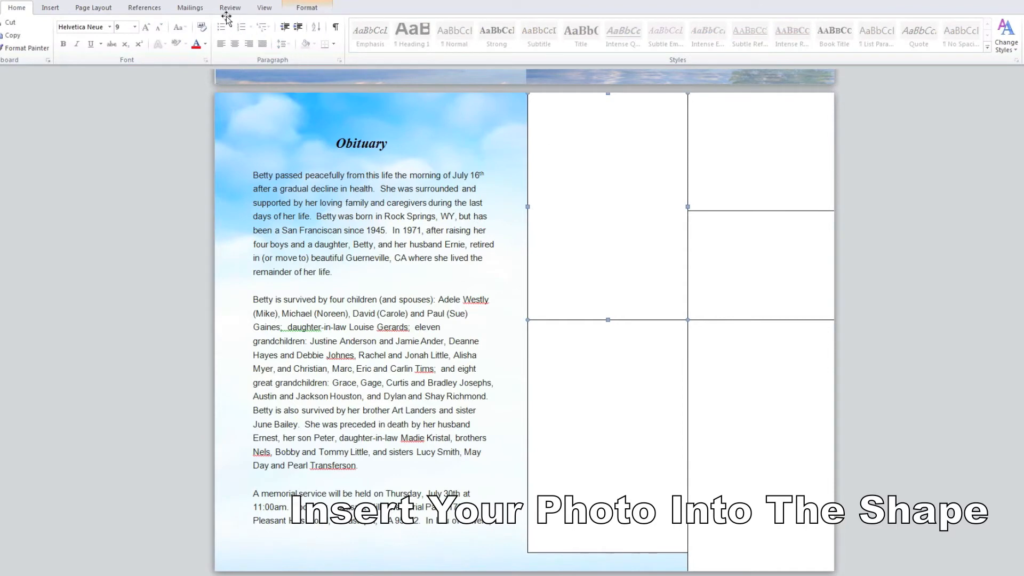
click(306, 8)
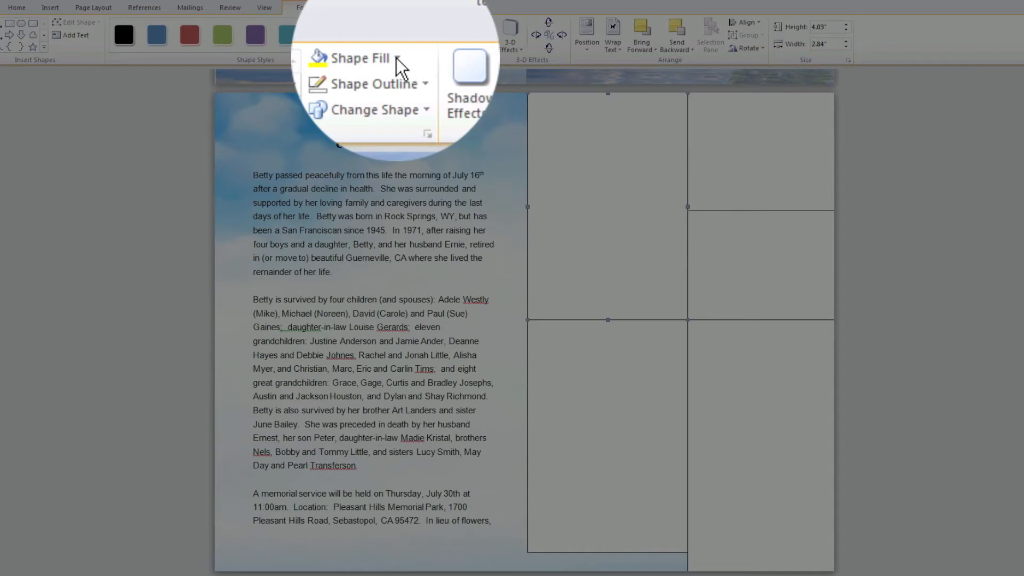
click(360, 58)
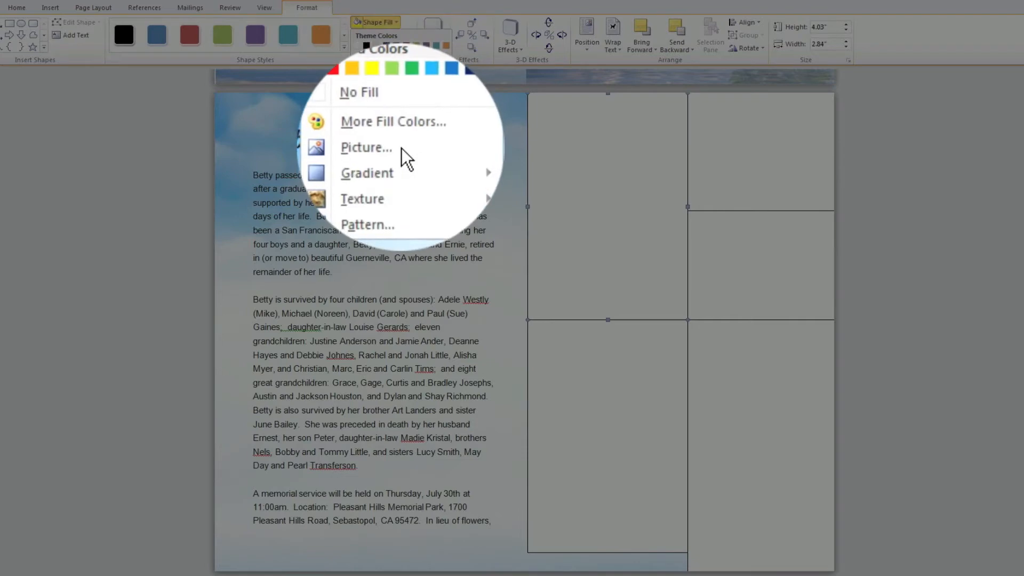
Fill the top-left box with the photo of the elderly woman and young man from IMAGES.
click(366, 148)
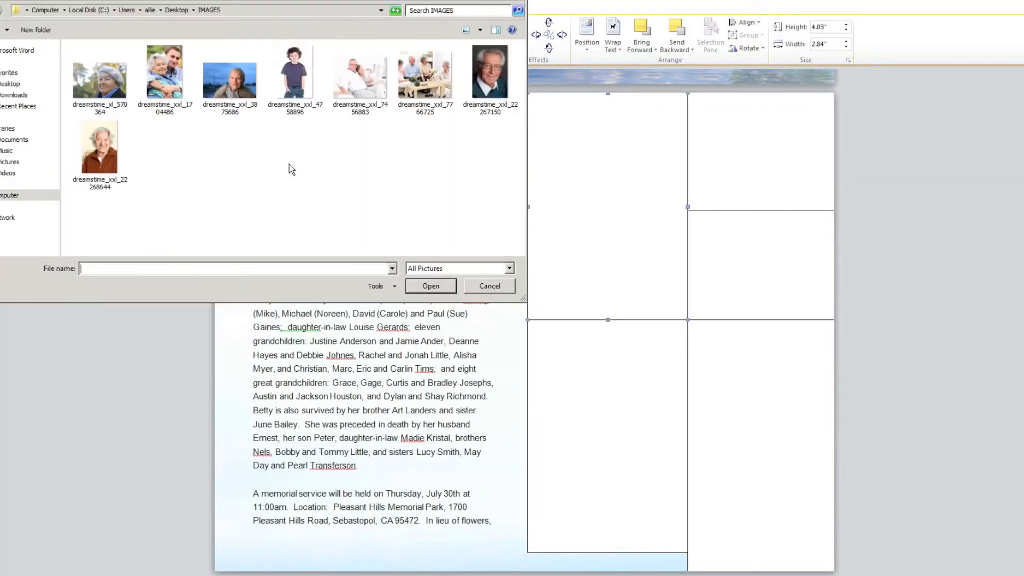
click(165, 71)
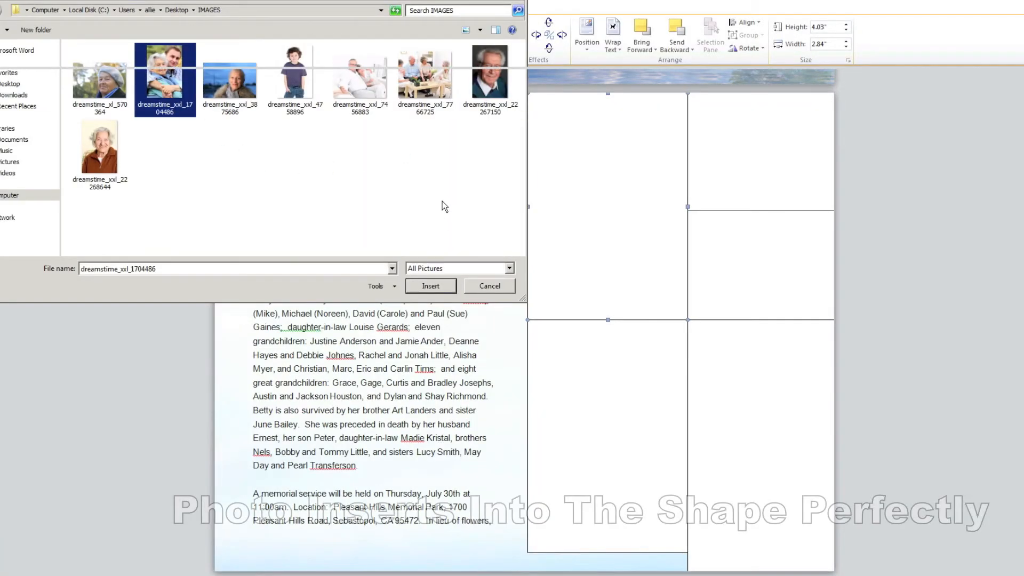
click(430, 286)
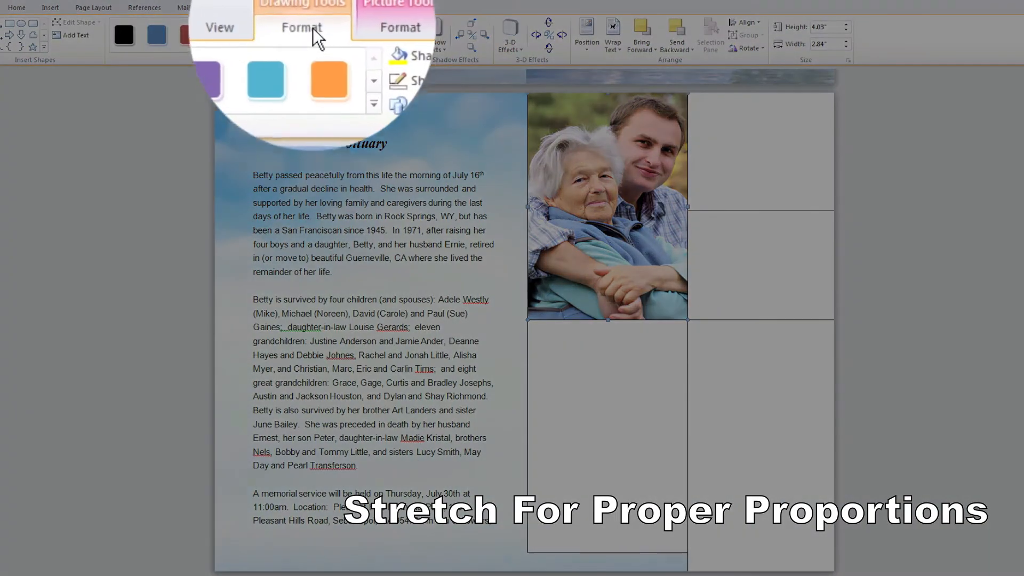
Set the photo box's Shape Outline to No Outline so no border shows.
click(358, 84)
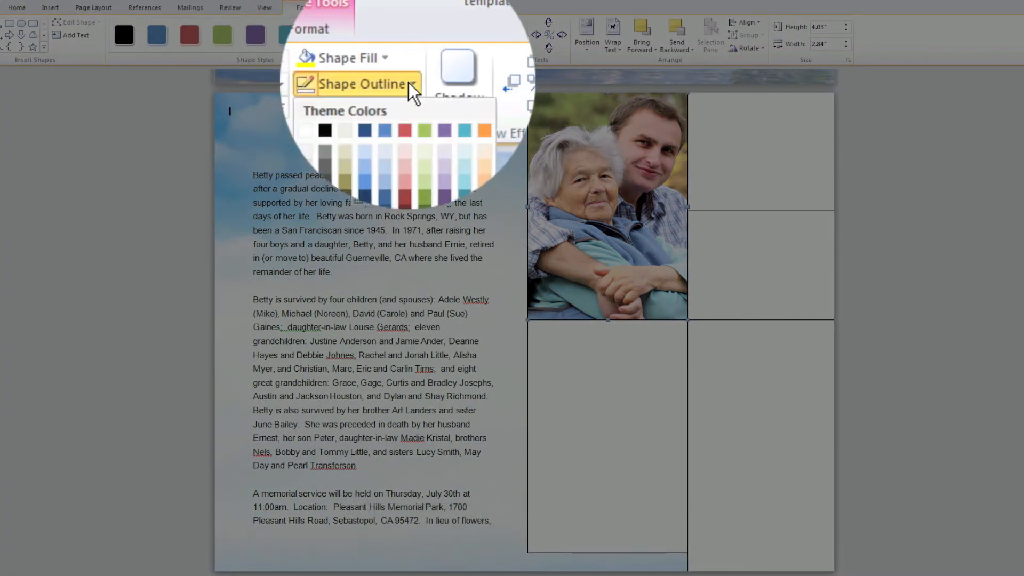
click(423, 136)
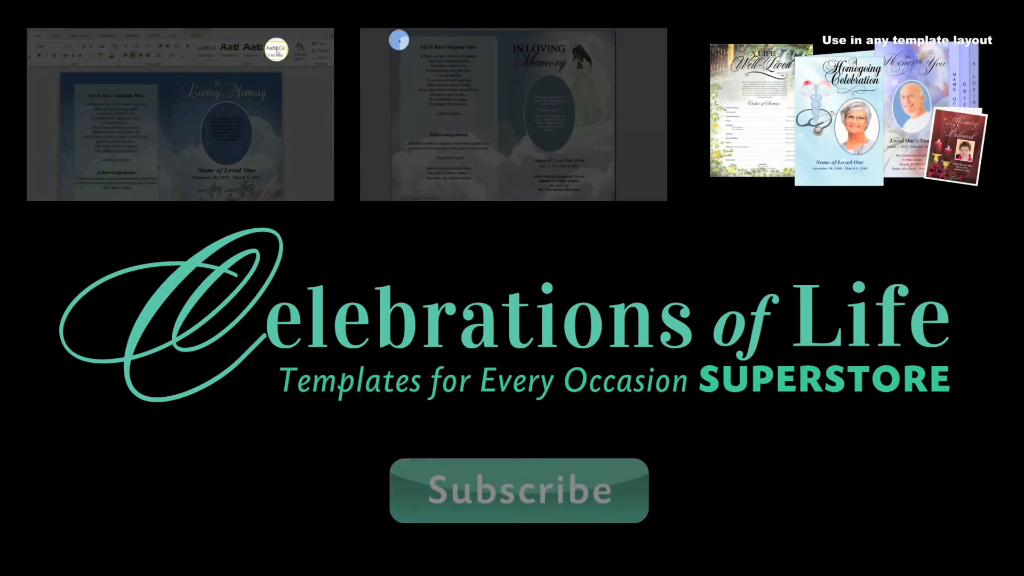
click(385, 31)
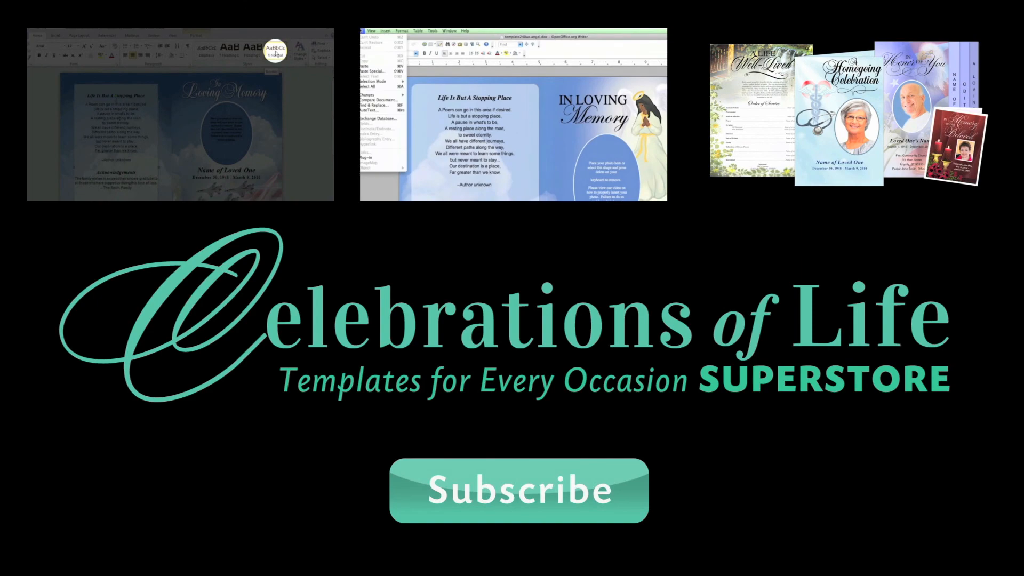